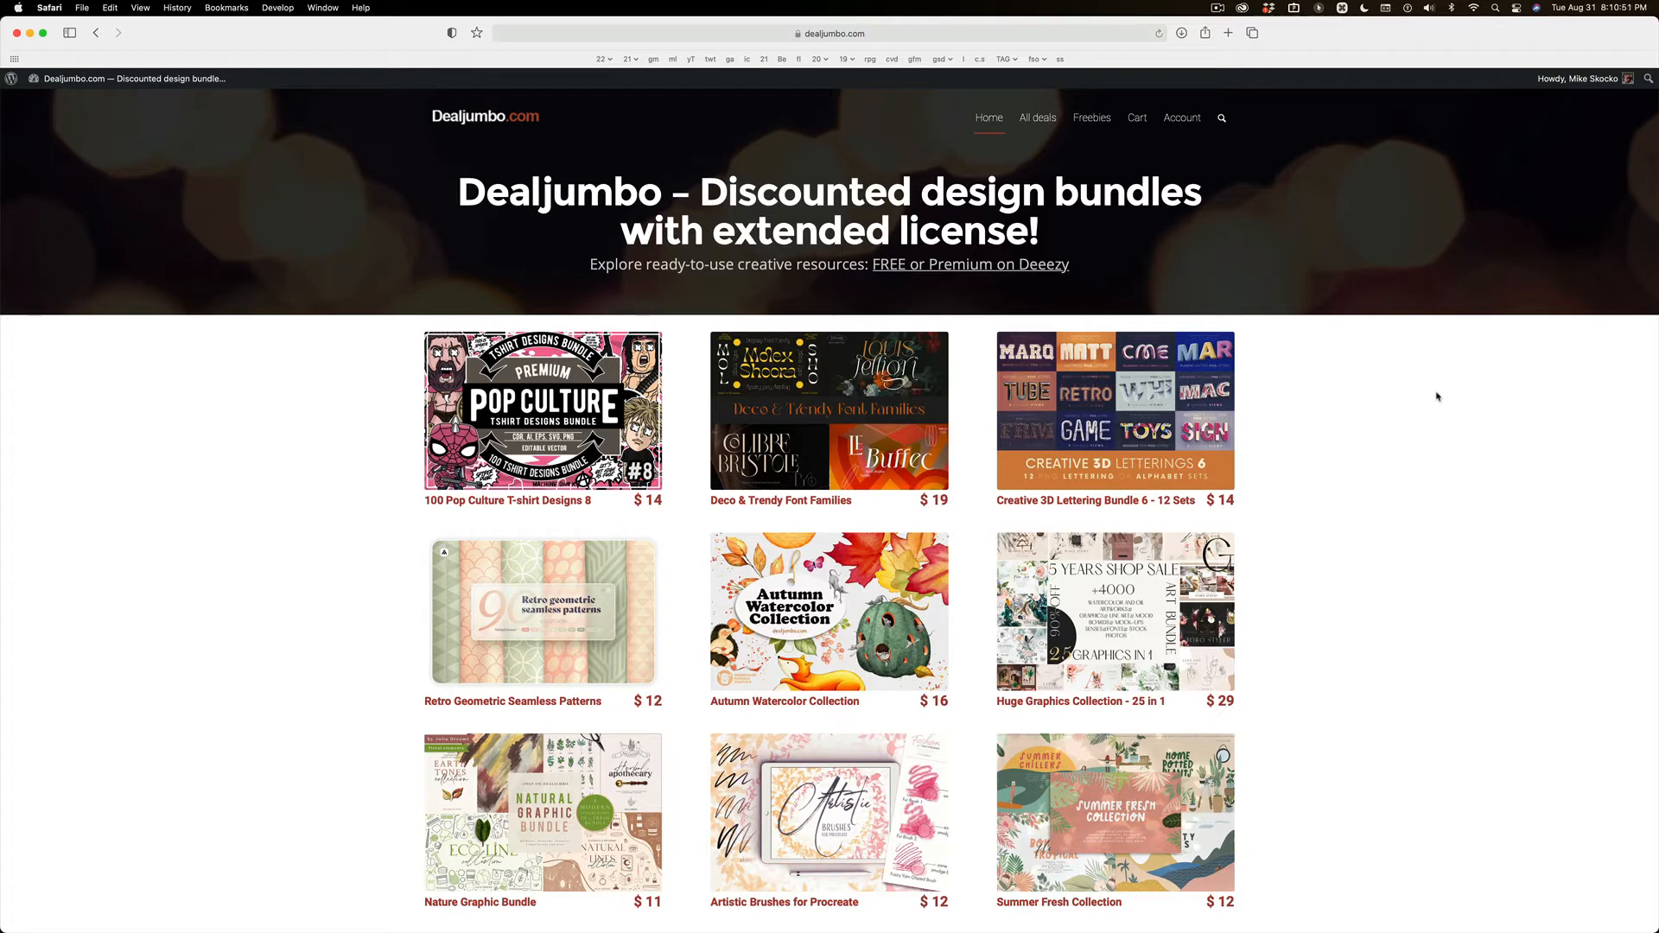
# Reach the free Fonts listing under Freebies, showing Joseph Sophia, Fulgent and Kabal Bold Serif.
pyautogui.click(1408, 432)
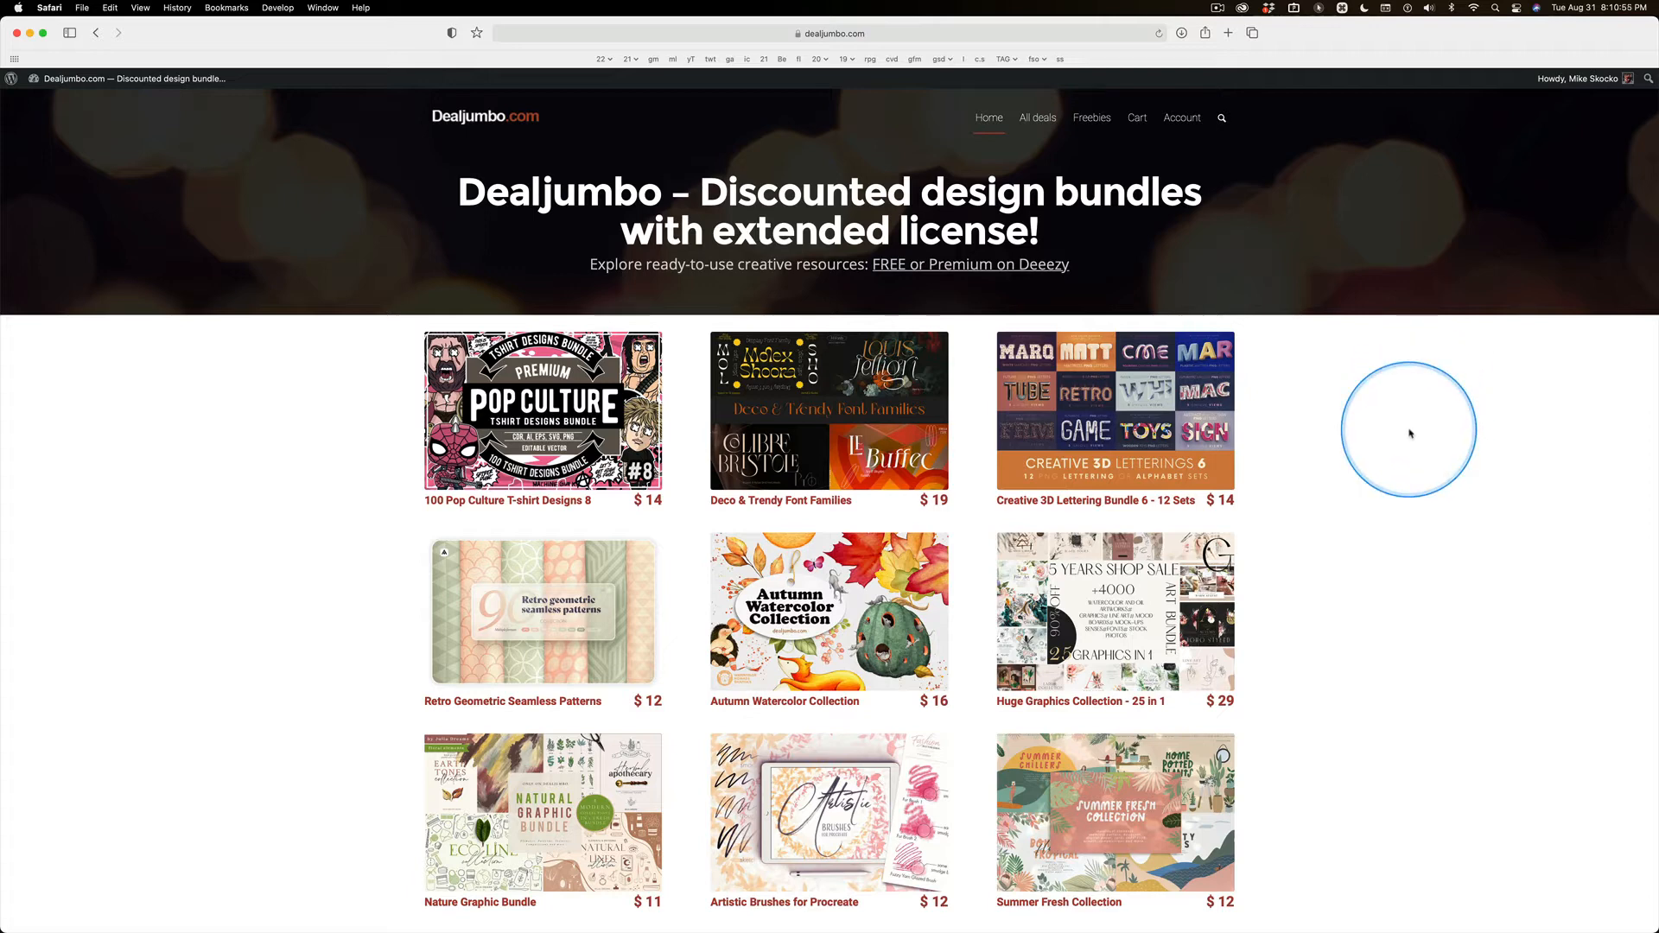
pyautogui.moveTo(1552, 240)
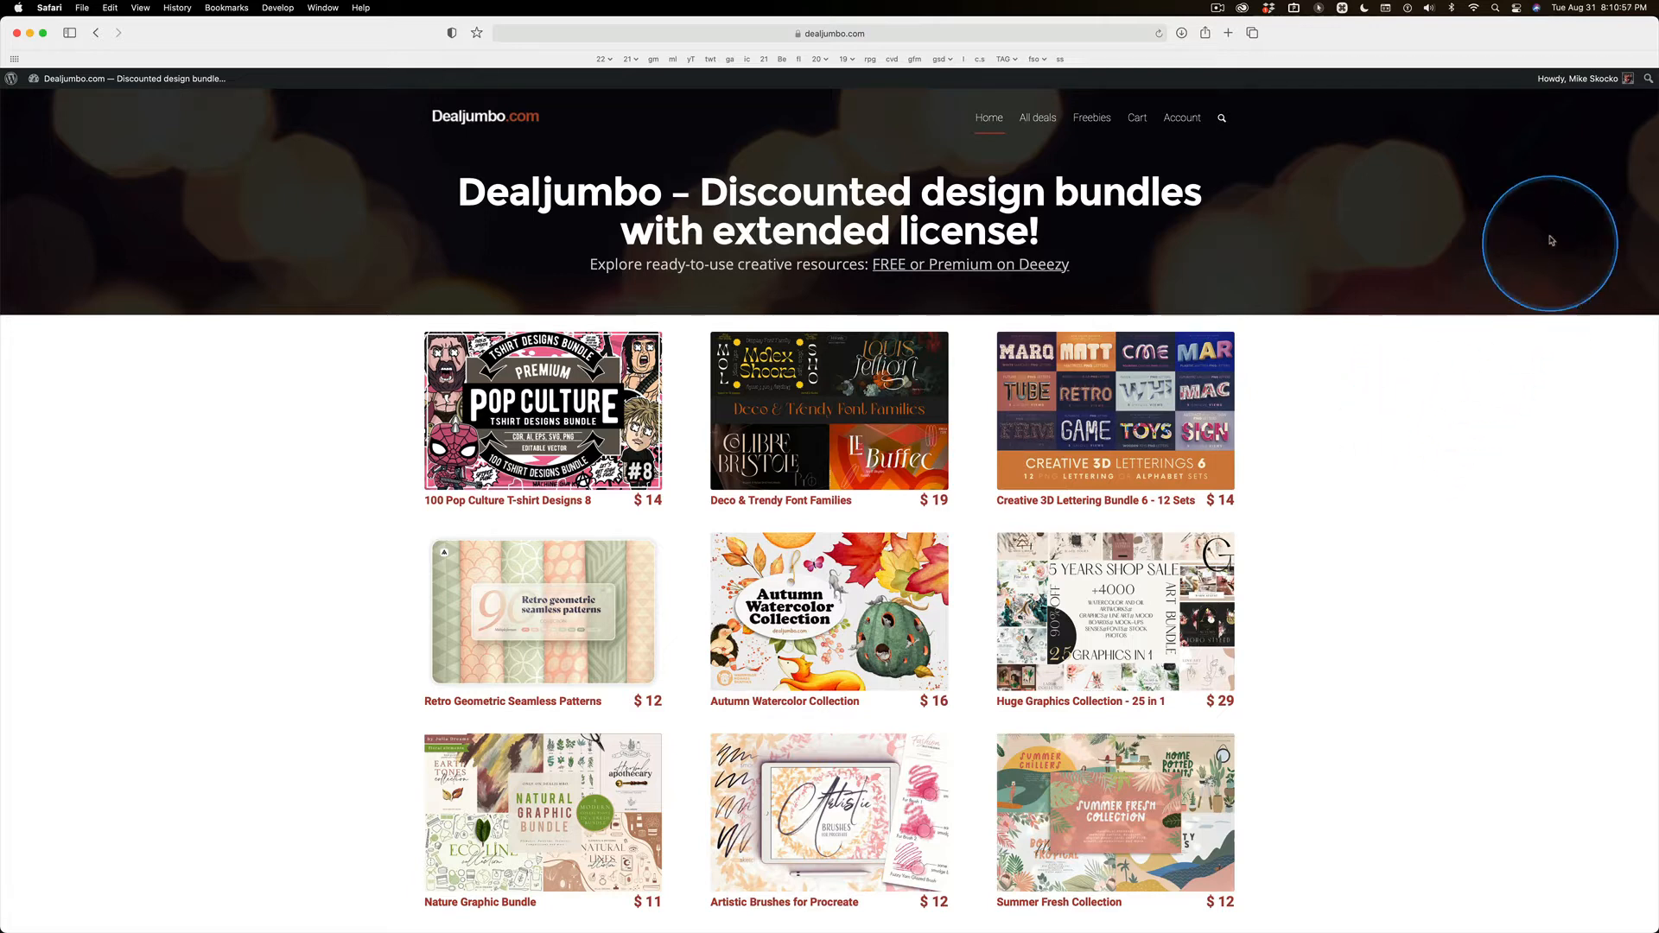
pyautogui.click(1583, 78)
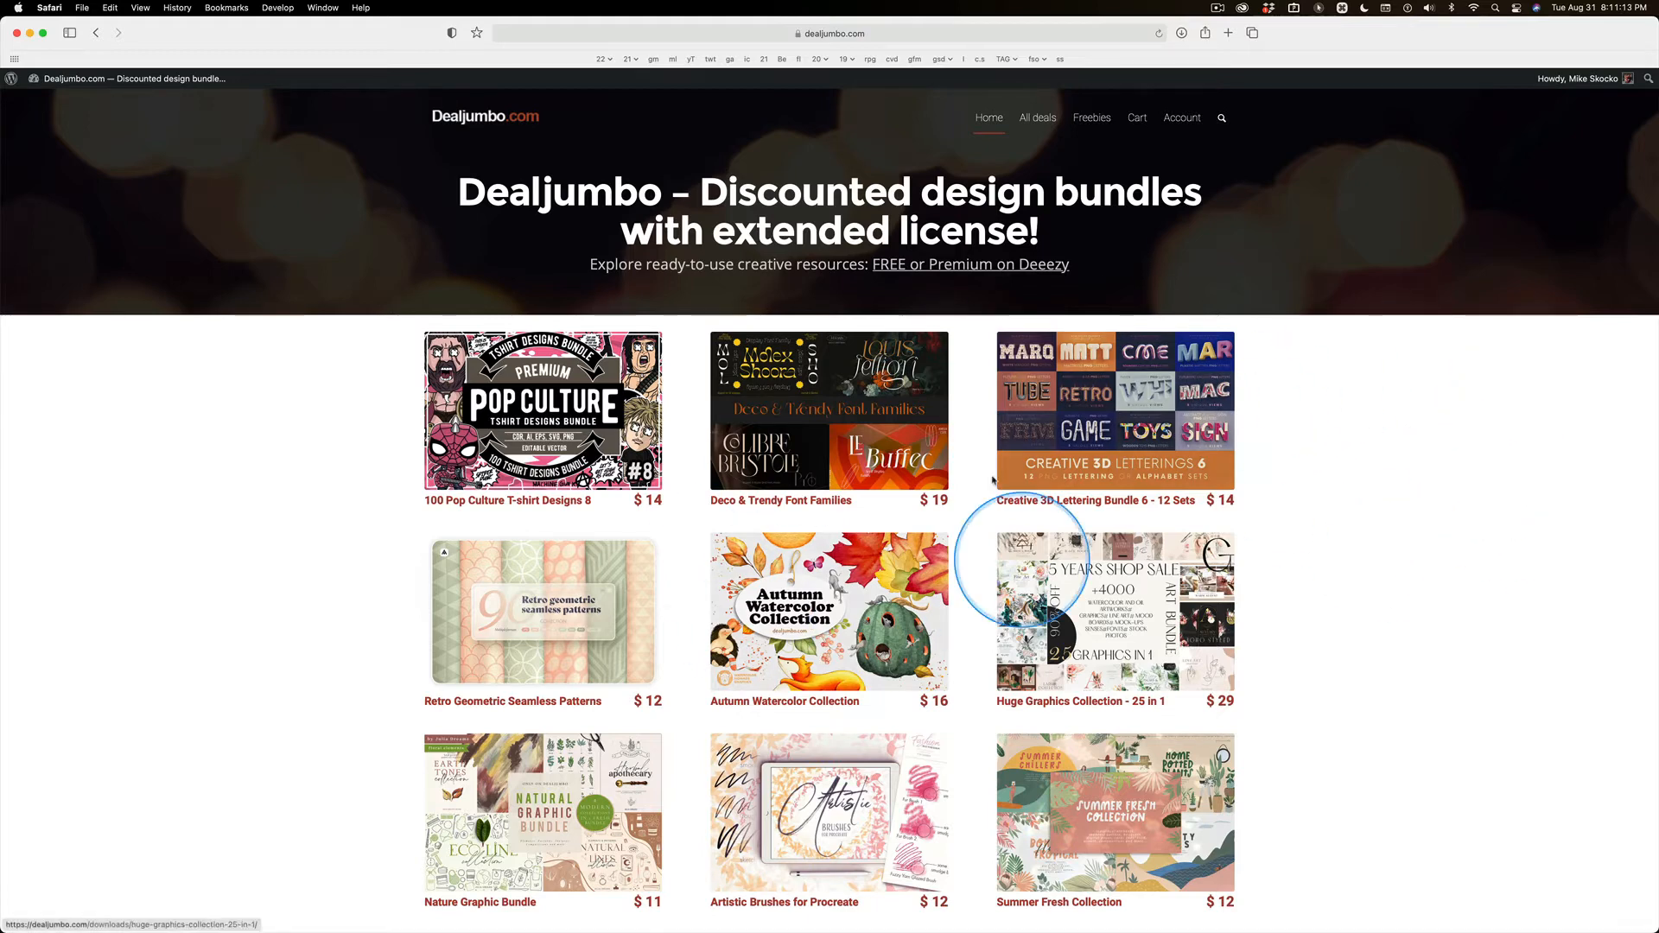
pyautogui.moveTo(1349, 643)
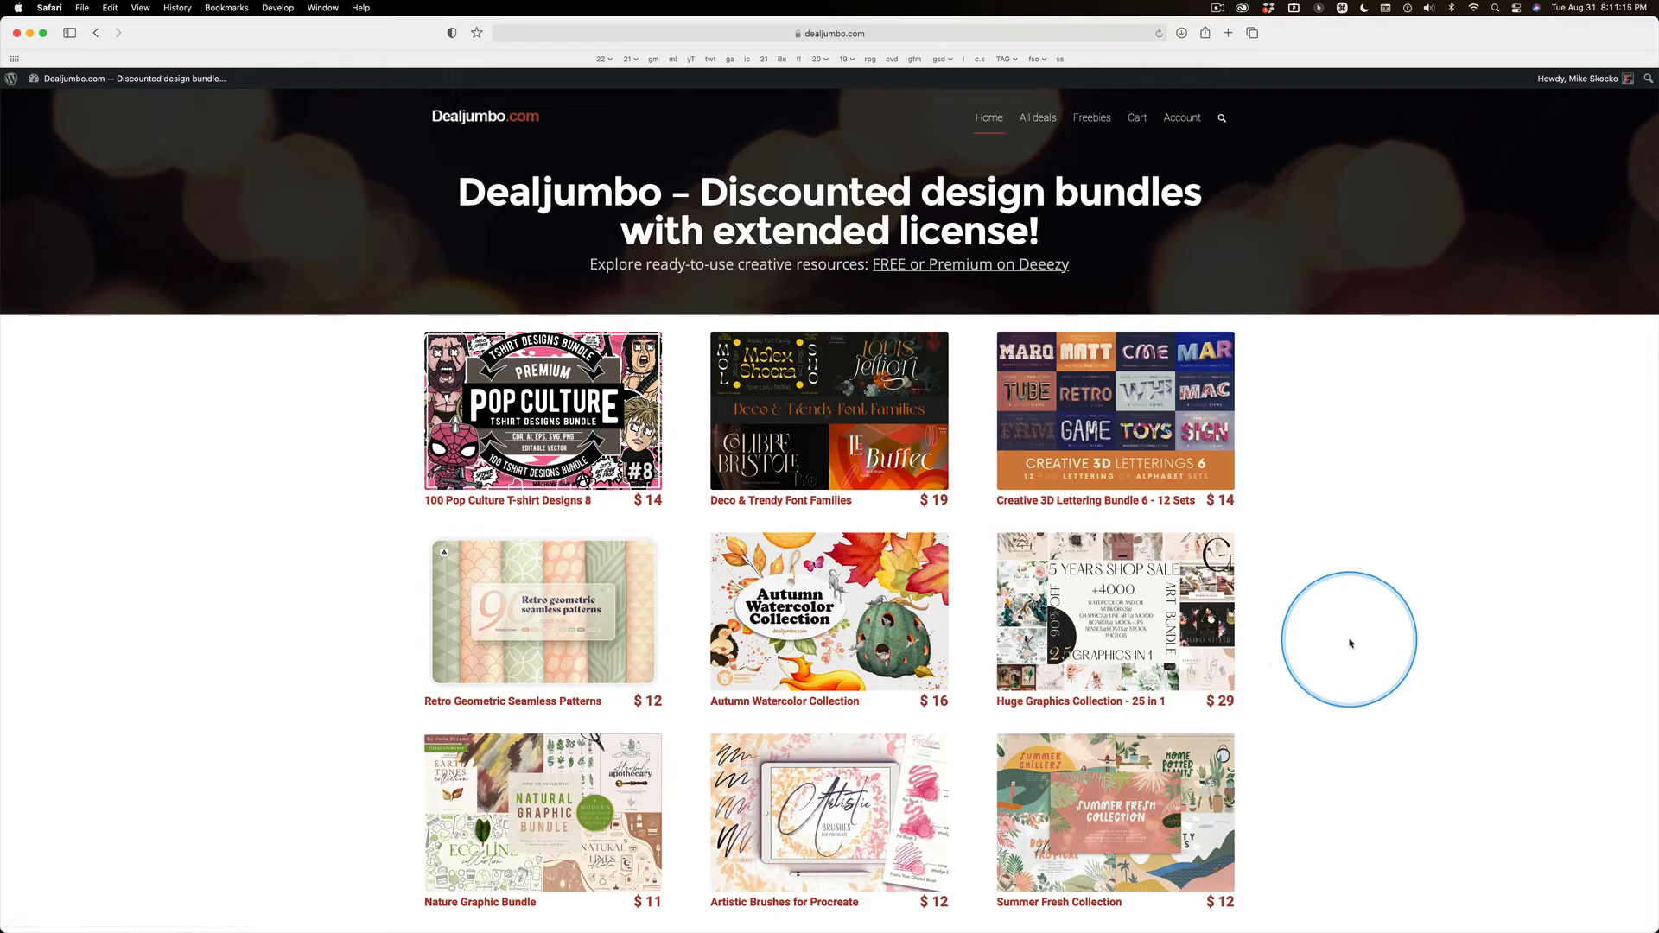
pyautogui.moveTo(543, 612)
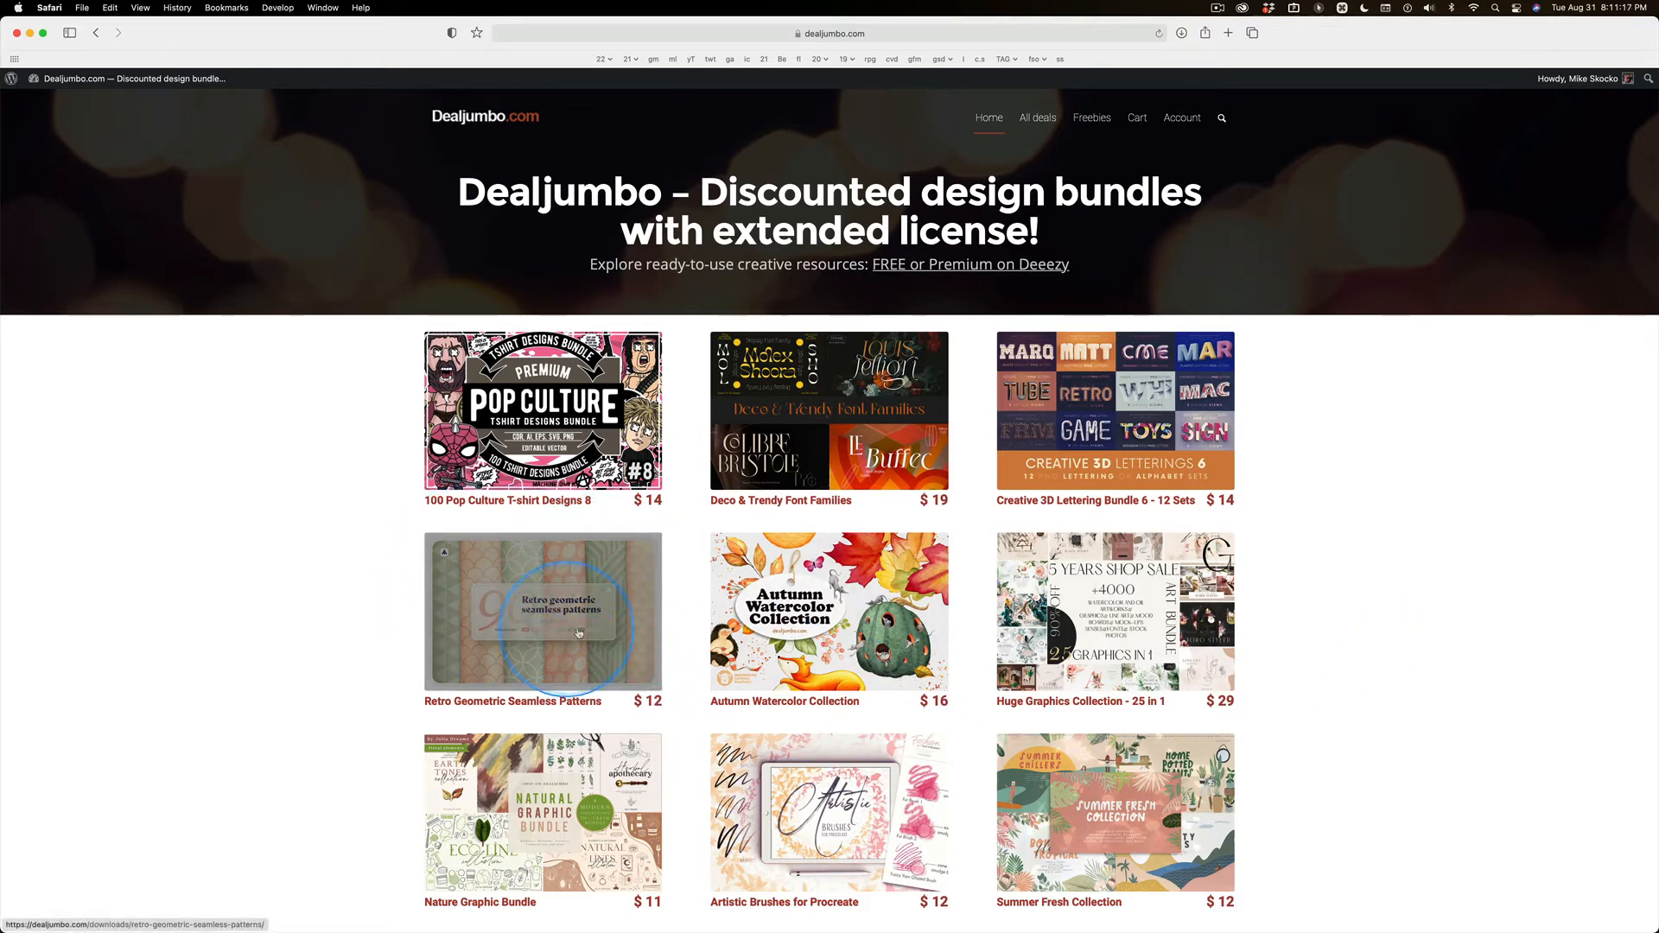
pyautogui.moveTo(286, 589)
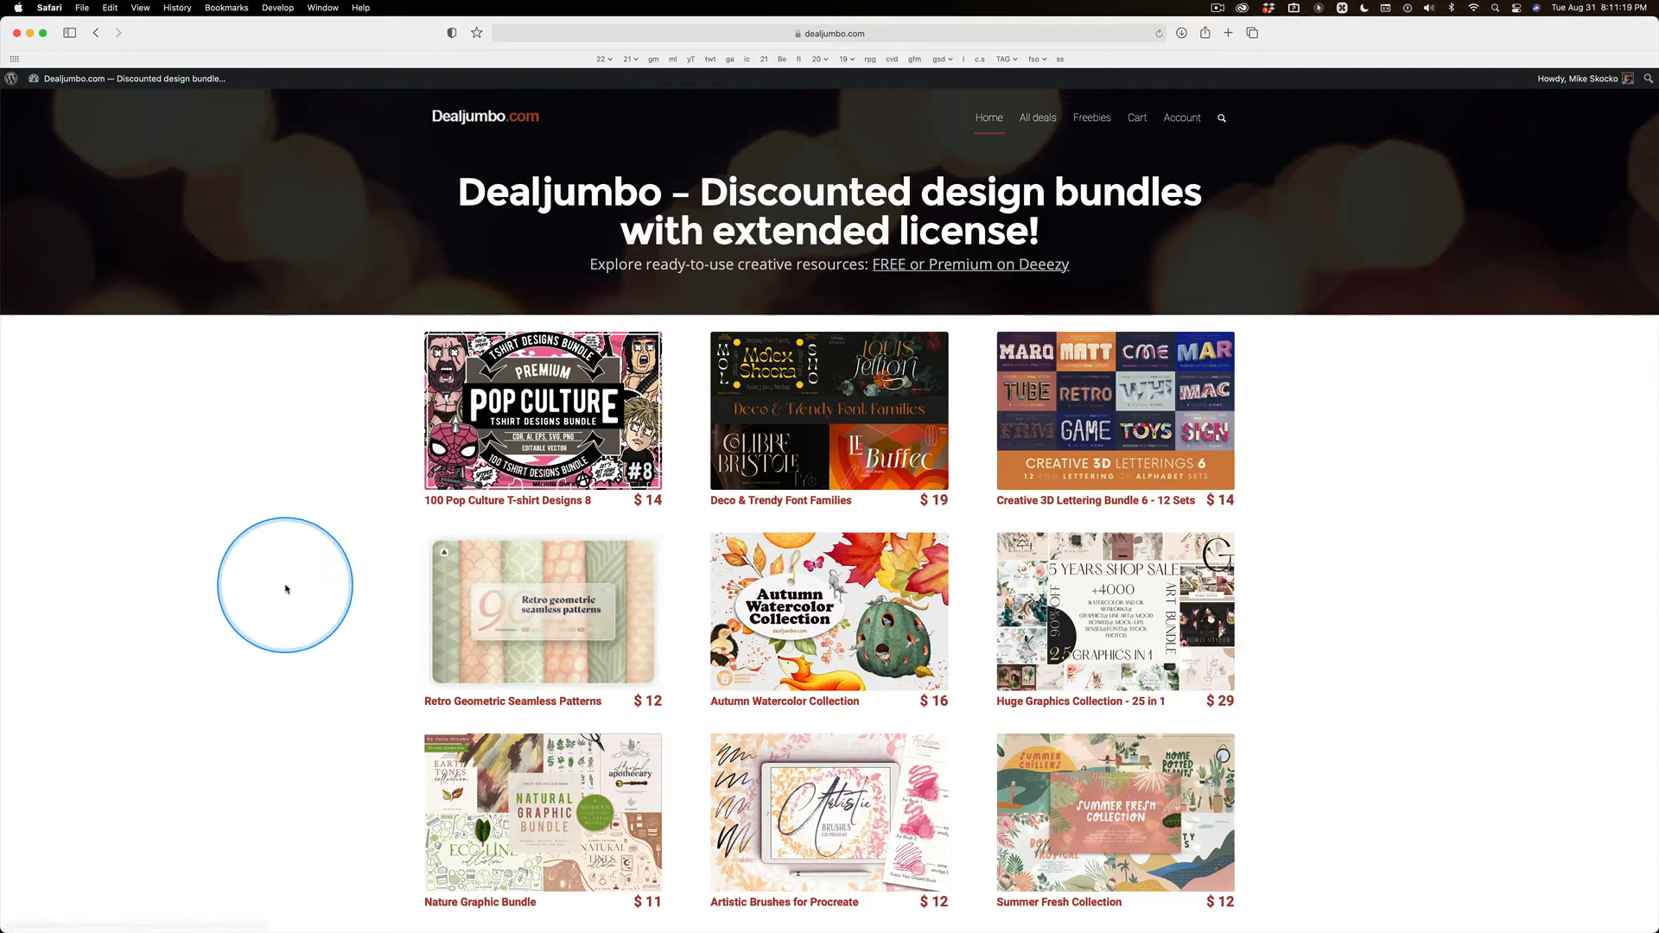
pyautogui.moveTo(488, 588)
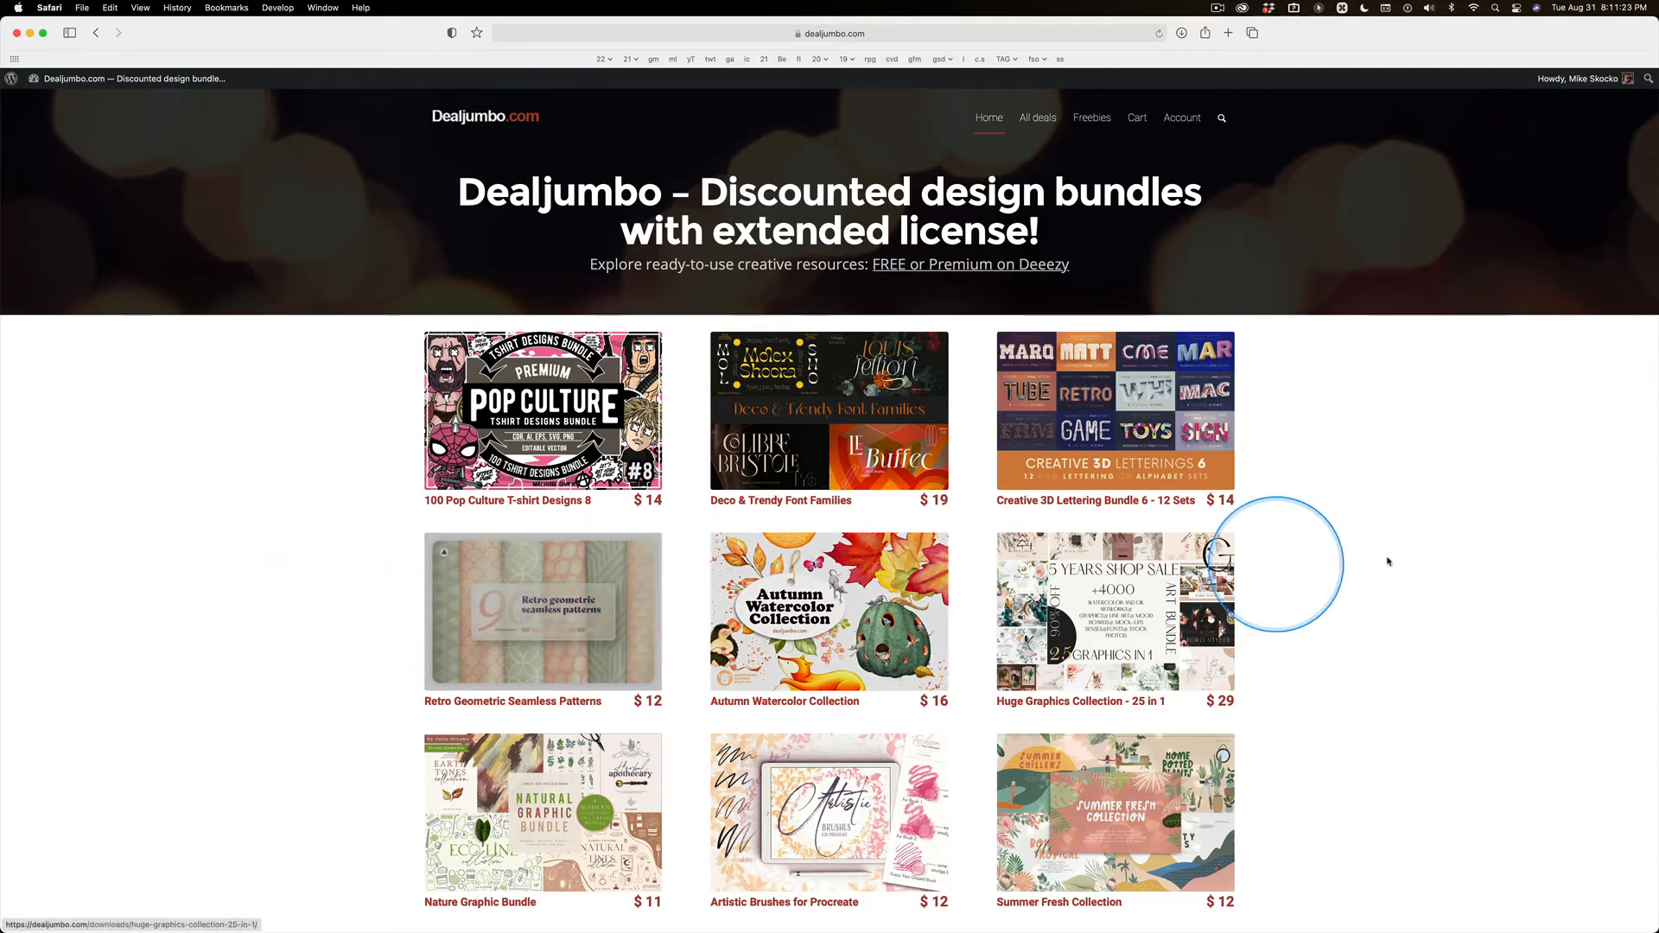
pyautogui.click(1091, 118)
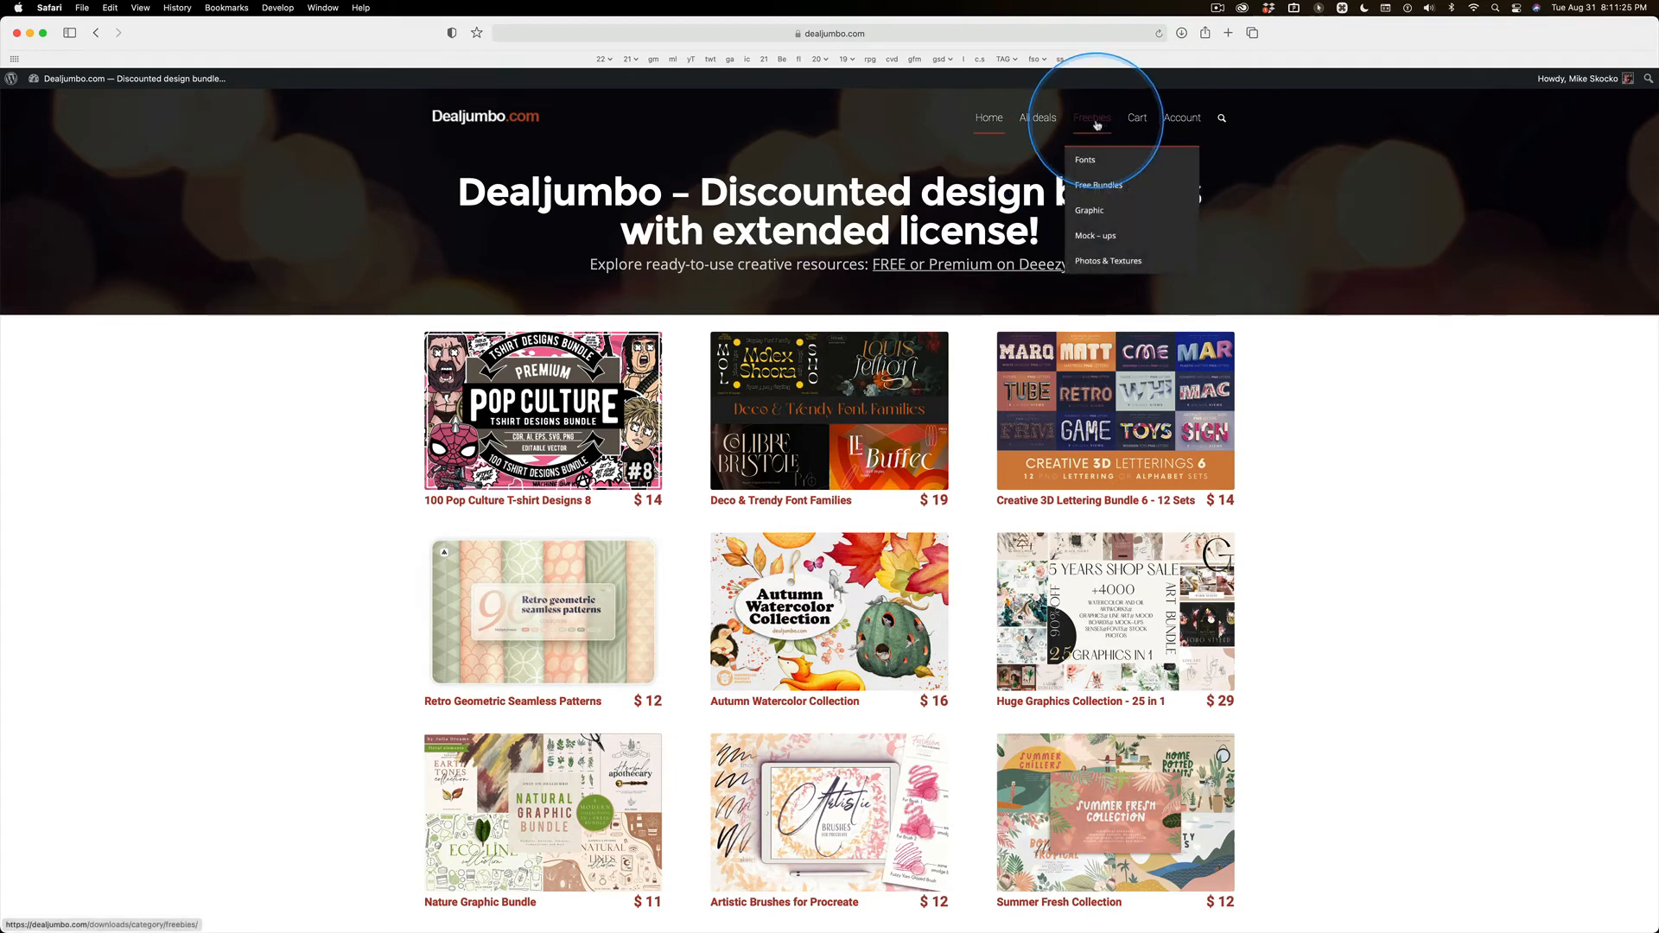
pyautogui.moveTo(1099, 185)
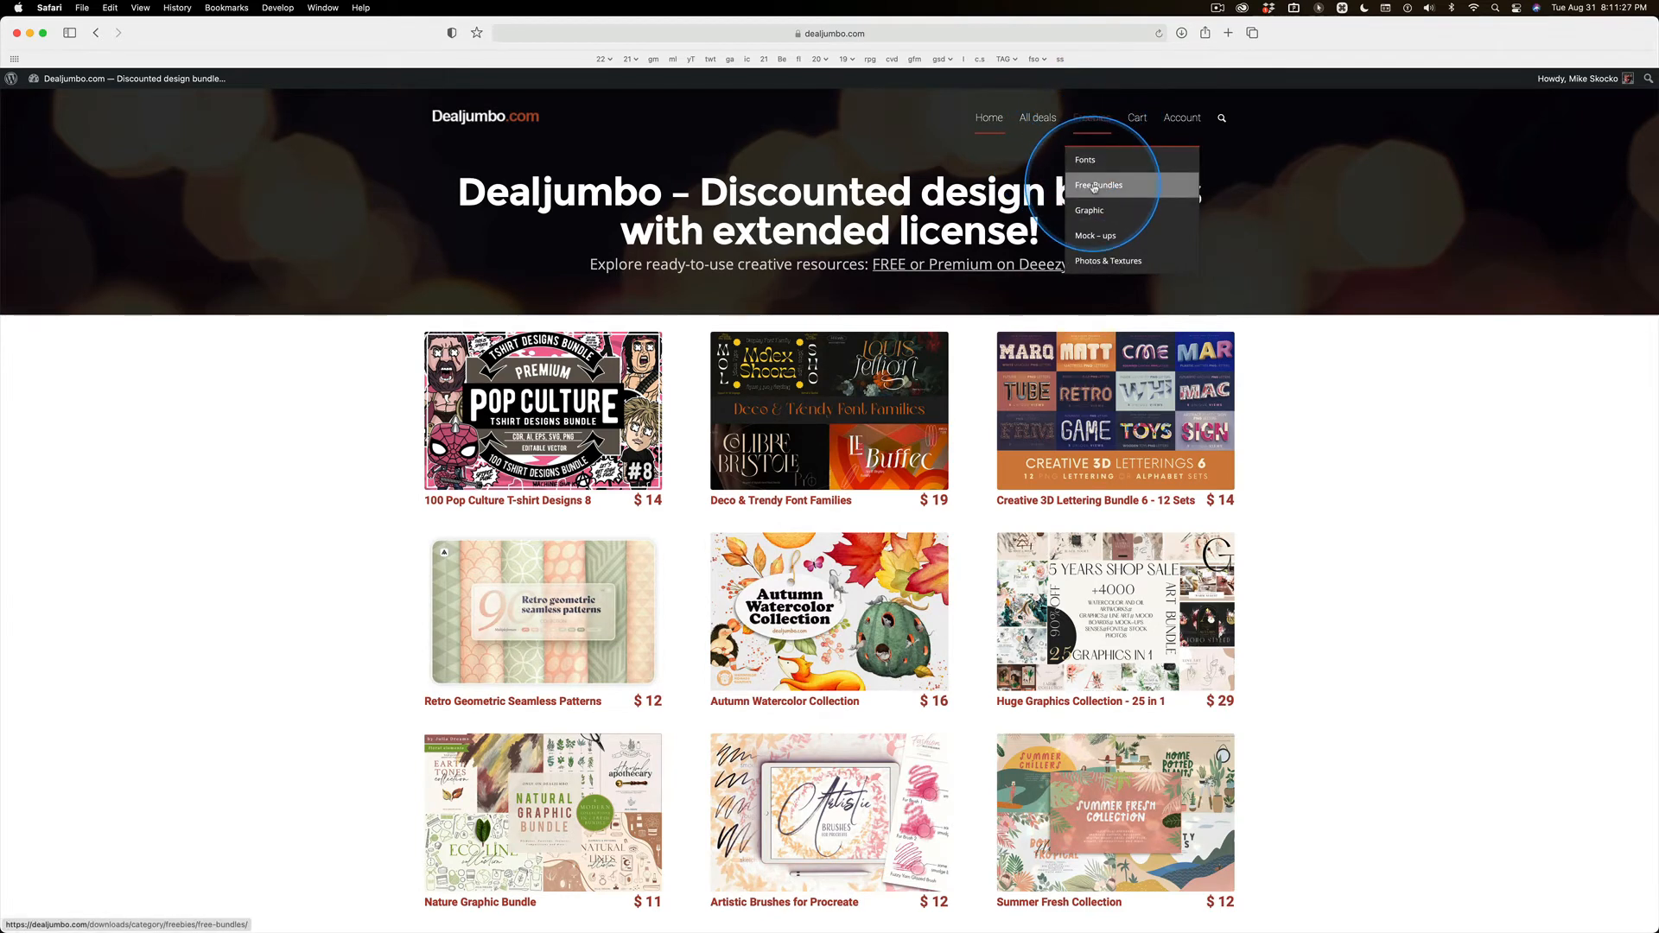
pyautogui.moveTo(1096, 235)
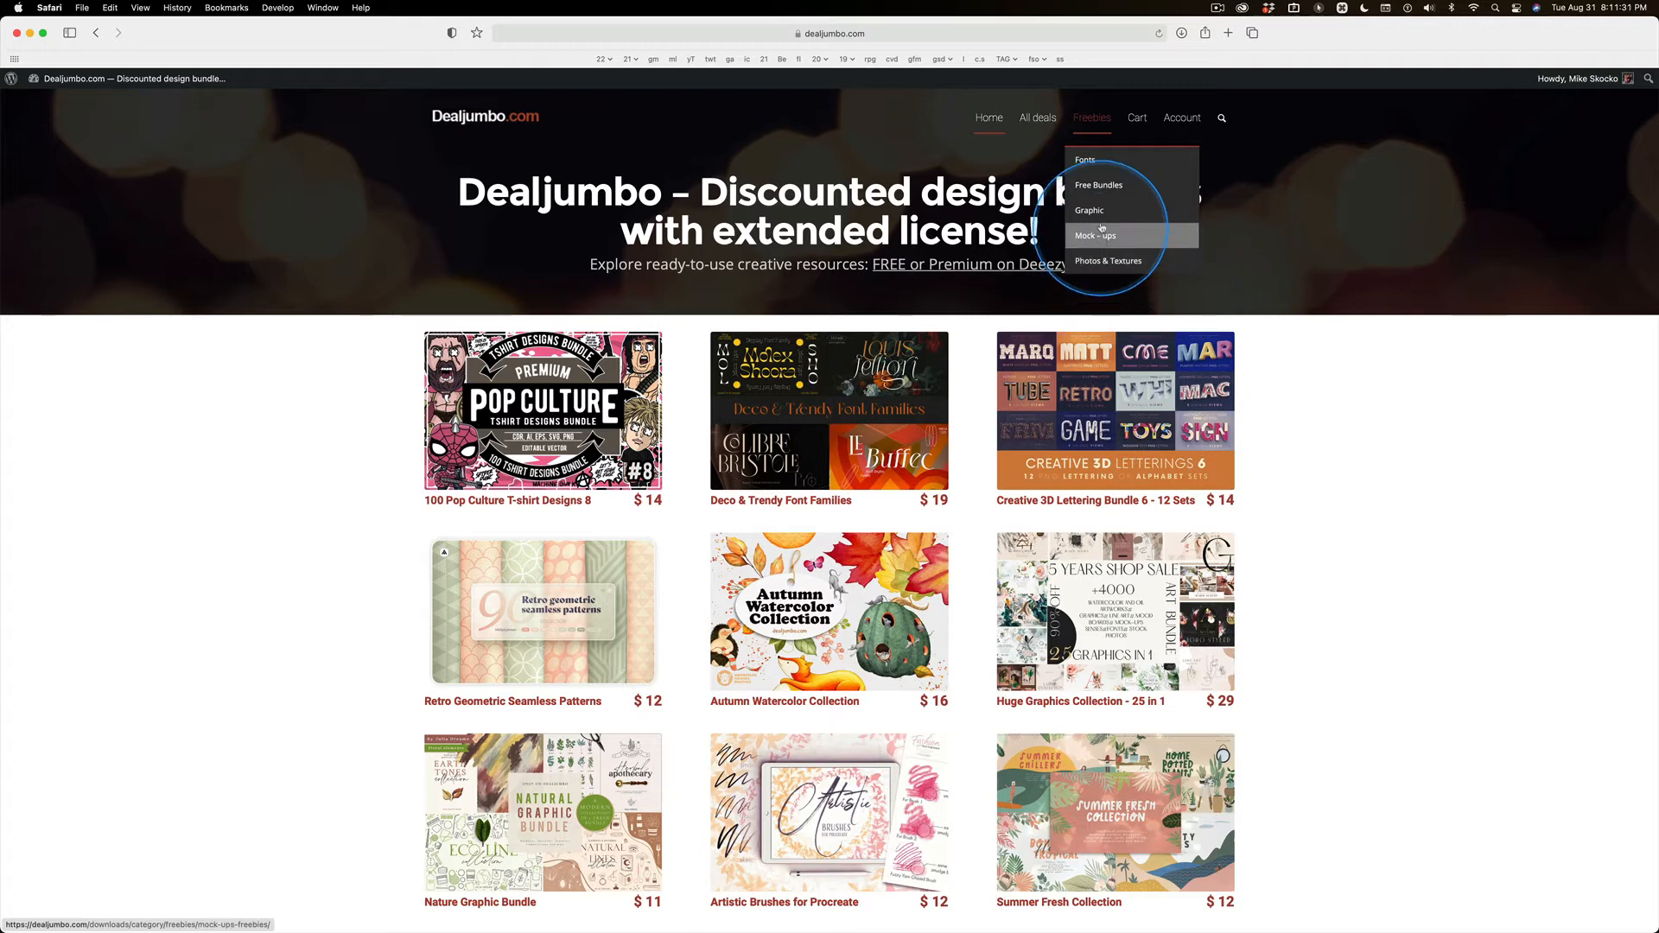
pyautogui.click(1083, 159)
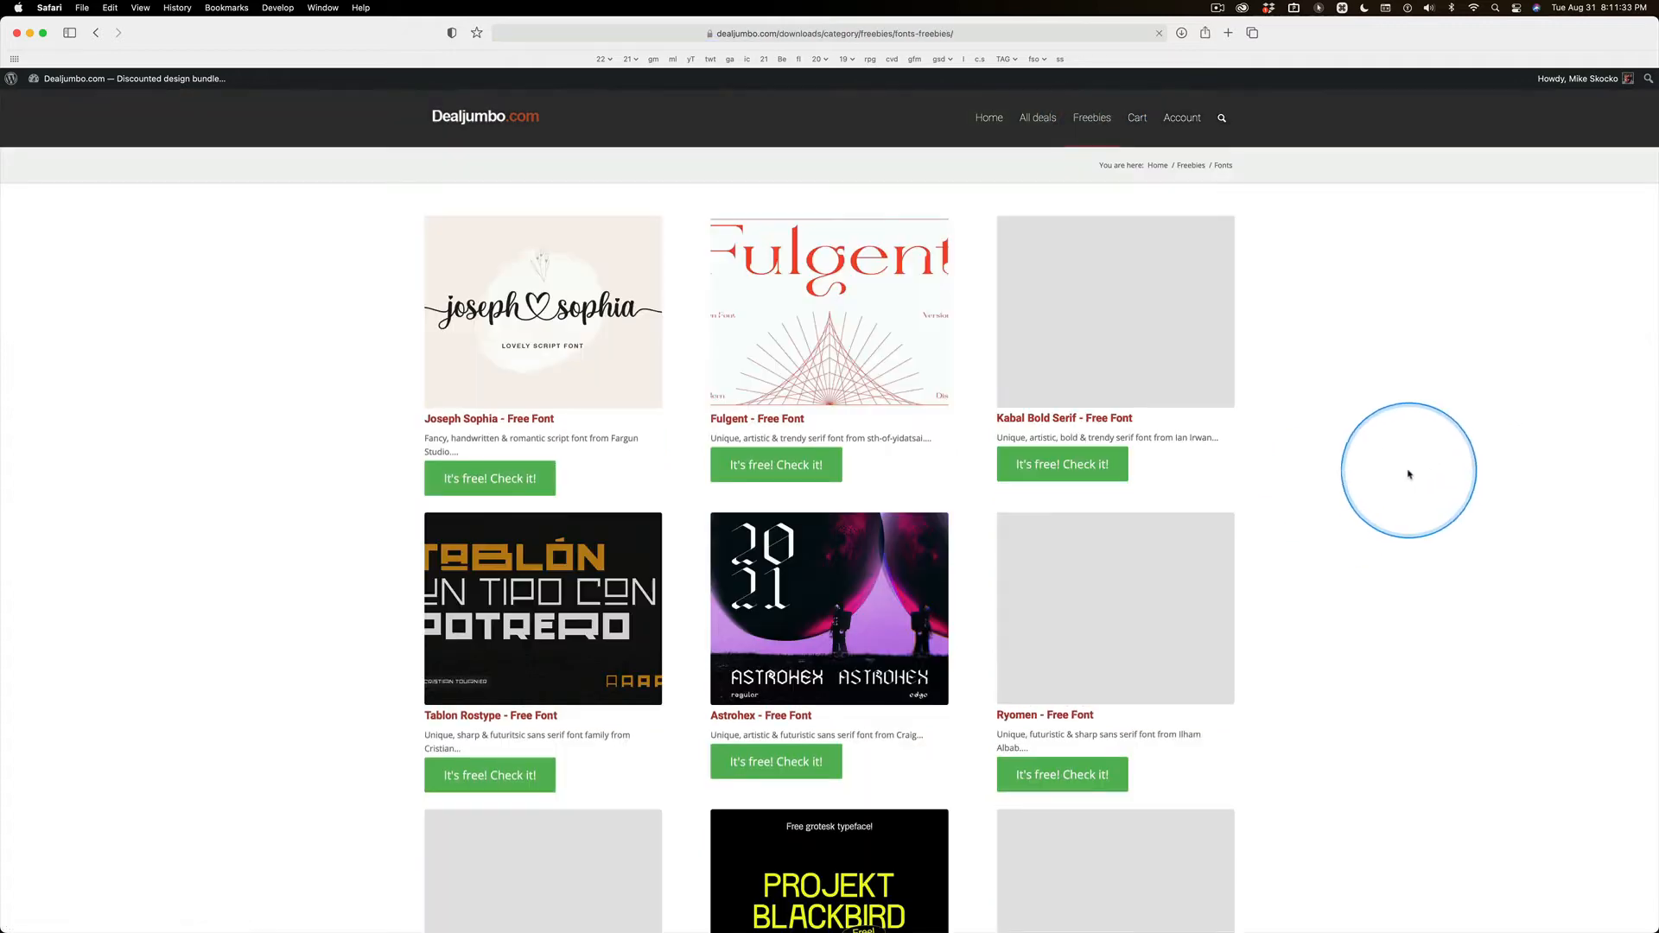
pyautogui.scroll(-3)
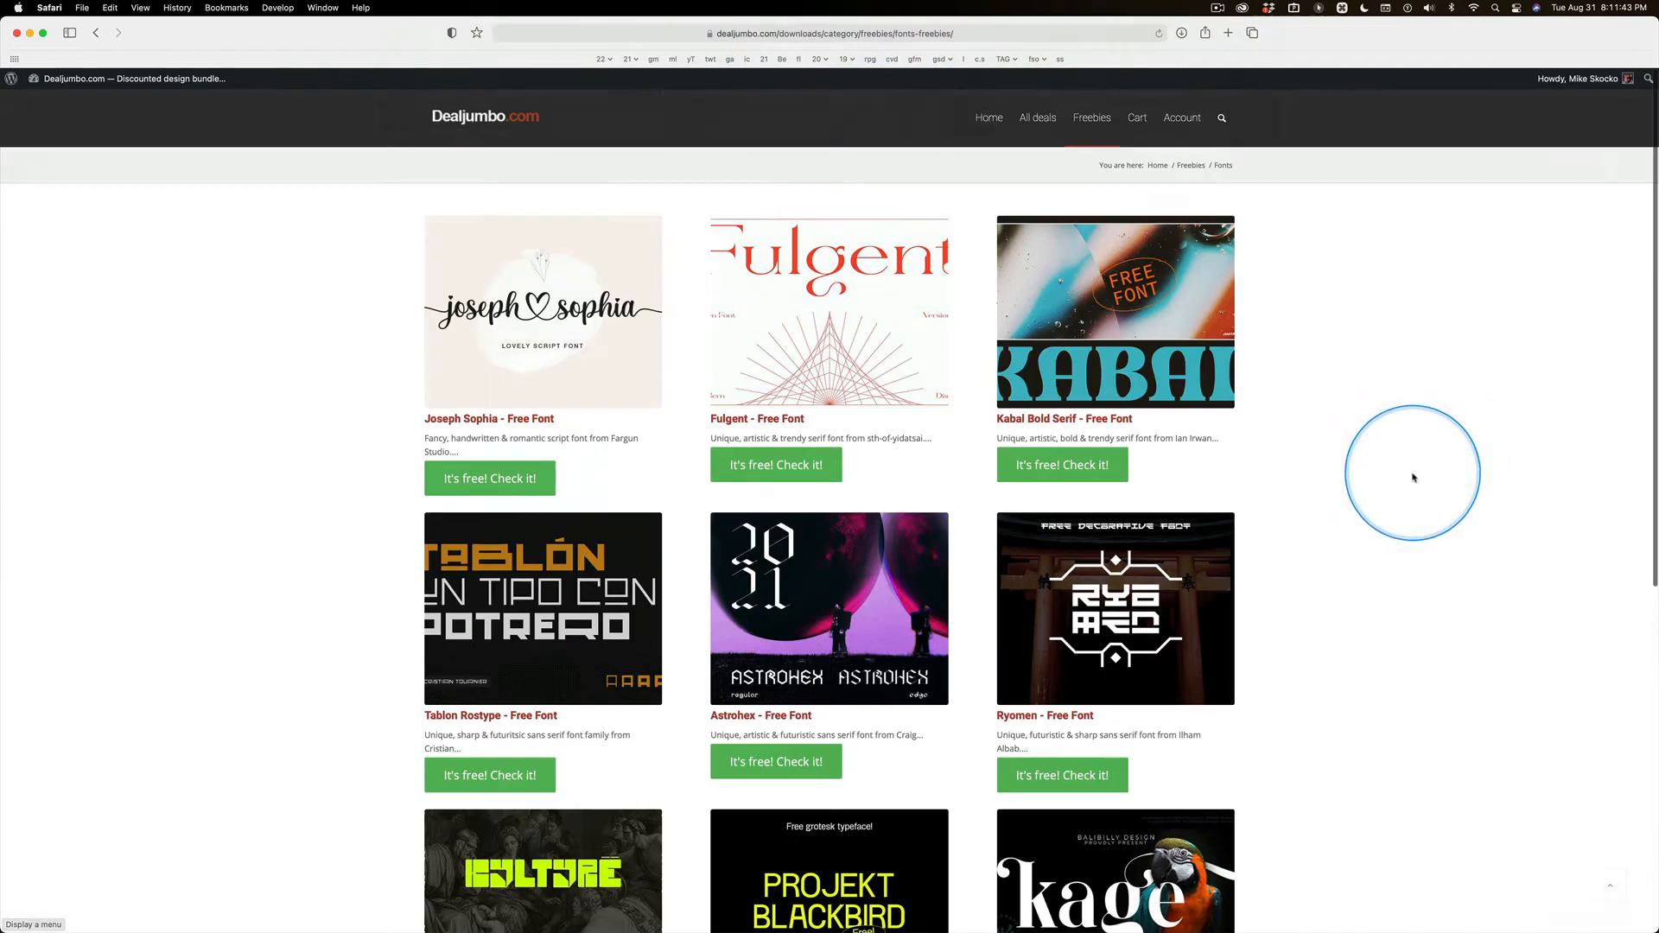
pyautogui.moveTo(1090, 118)
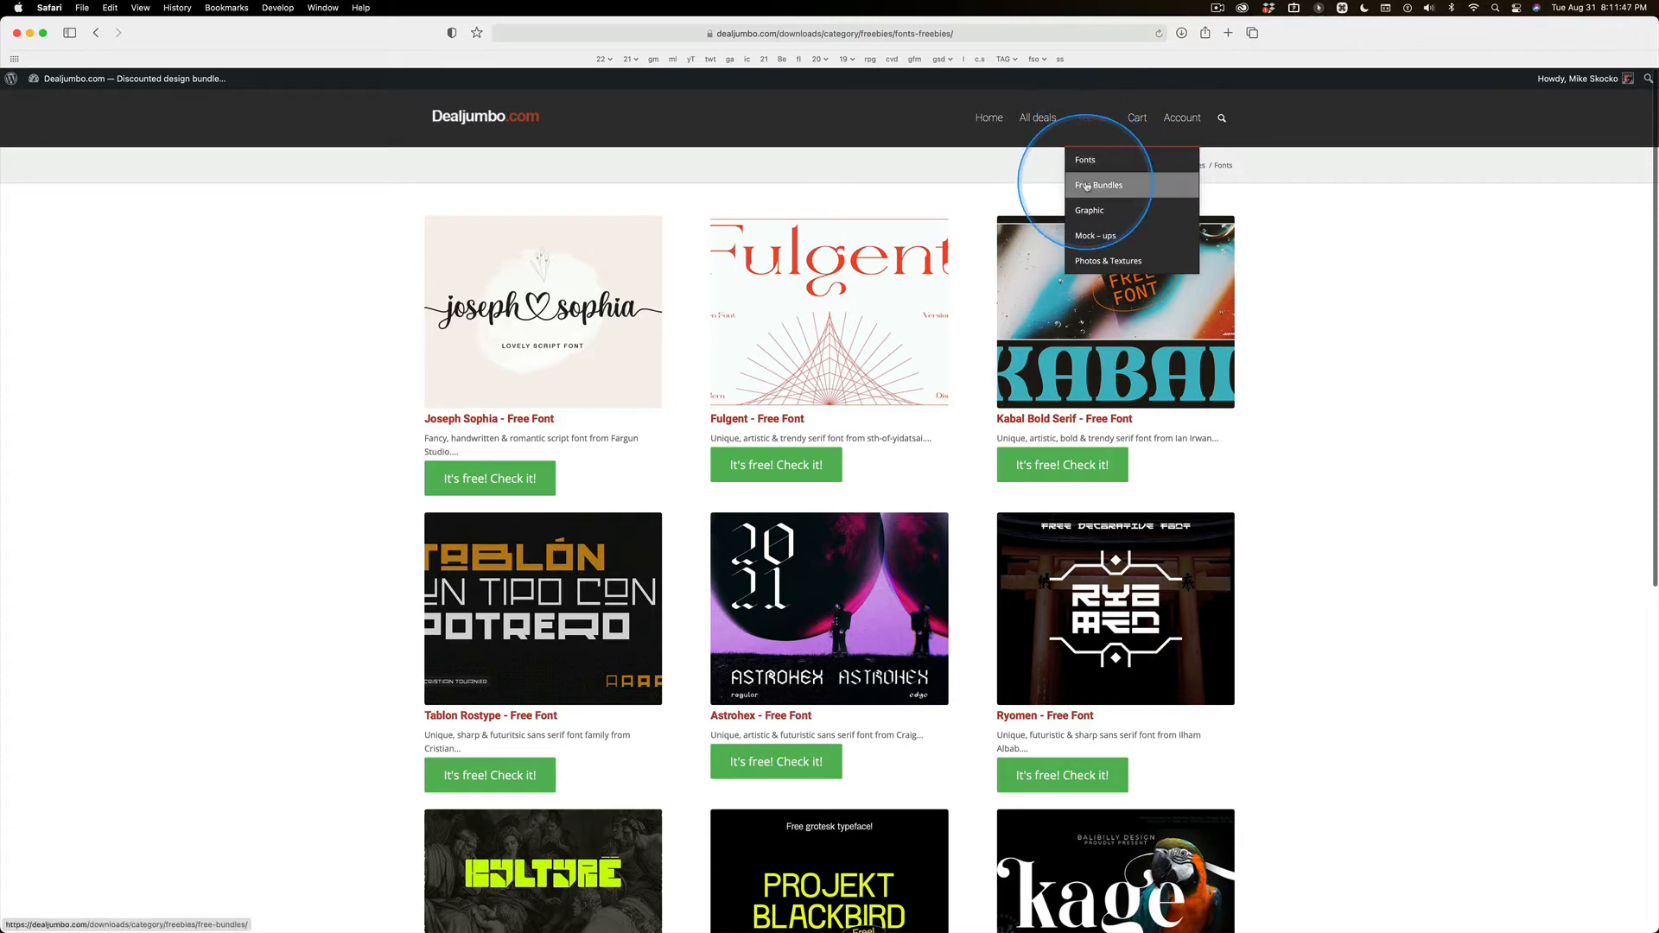
# Switch to the Free Bundles listing with Deeezy Free Bundle 1 and 100 Free Fonts Giga Bundle.
pyautogui.click(1099, 185)
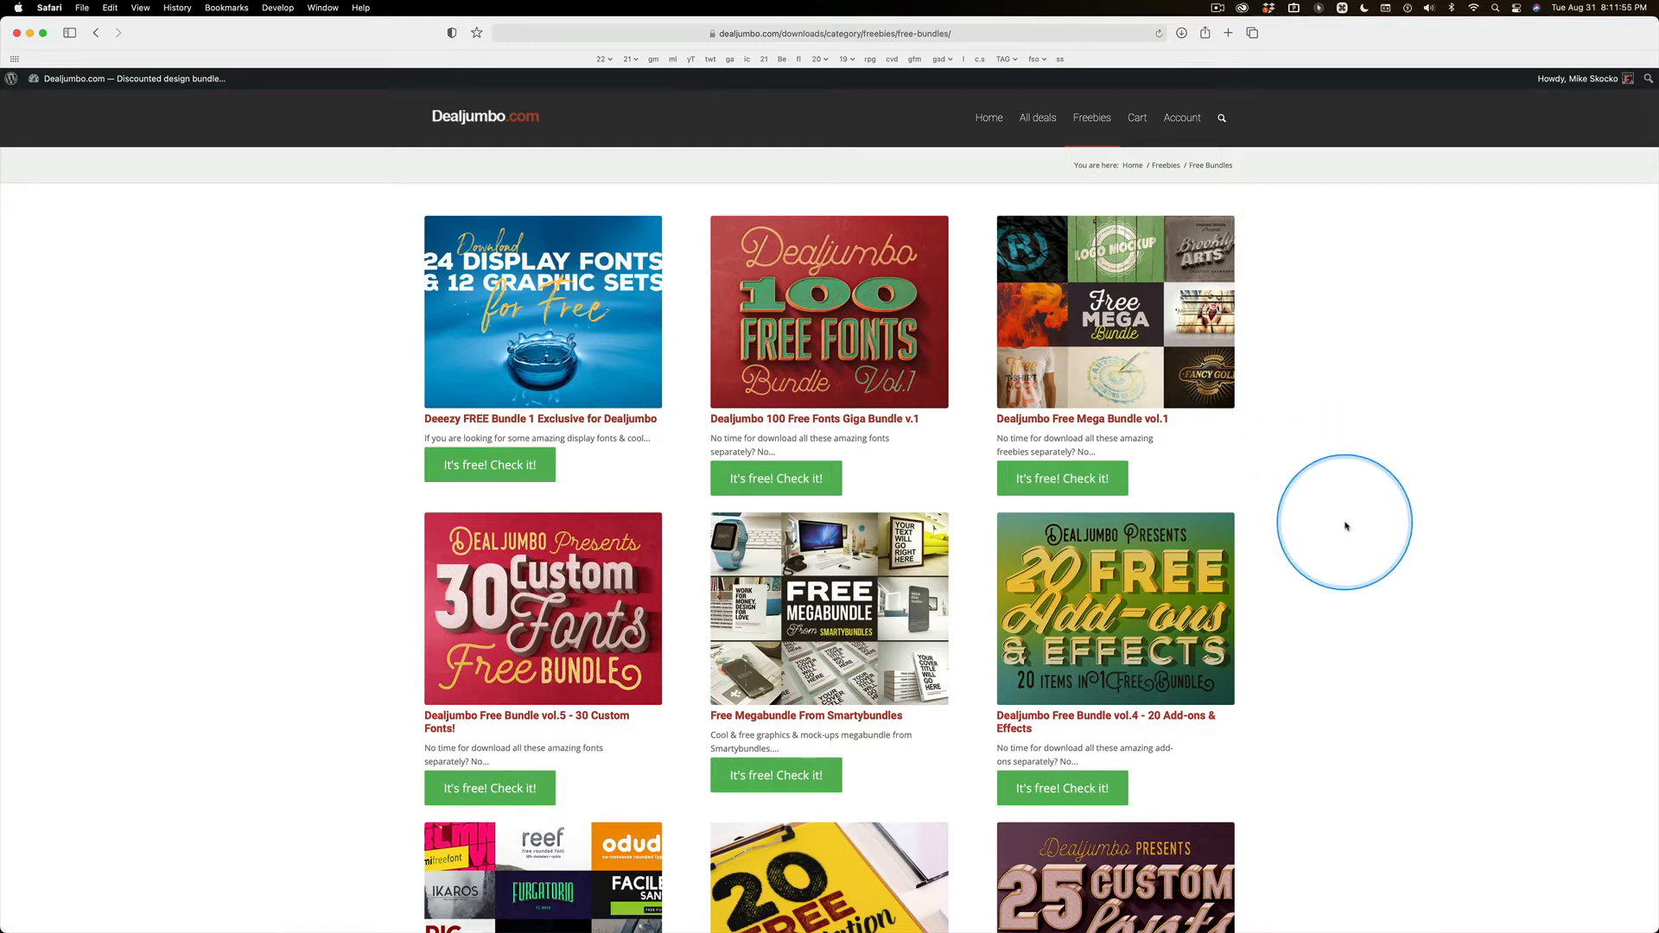
pyautogui.moveTo(577, 484)
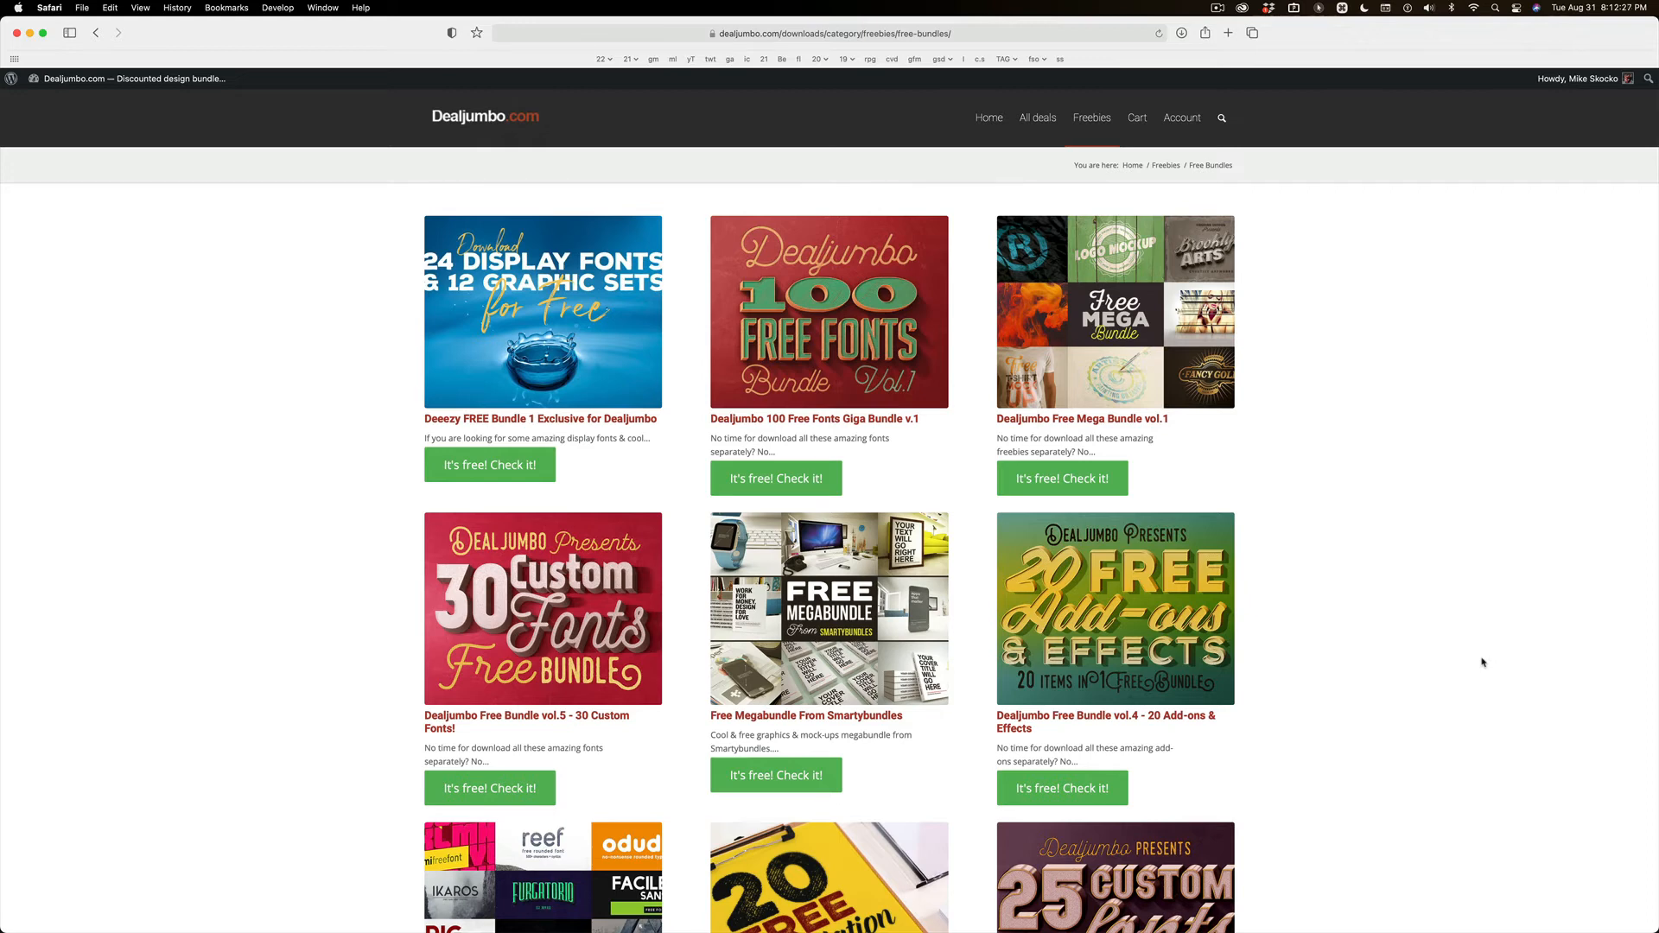
pyautogui.moveTo(1152, 560)
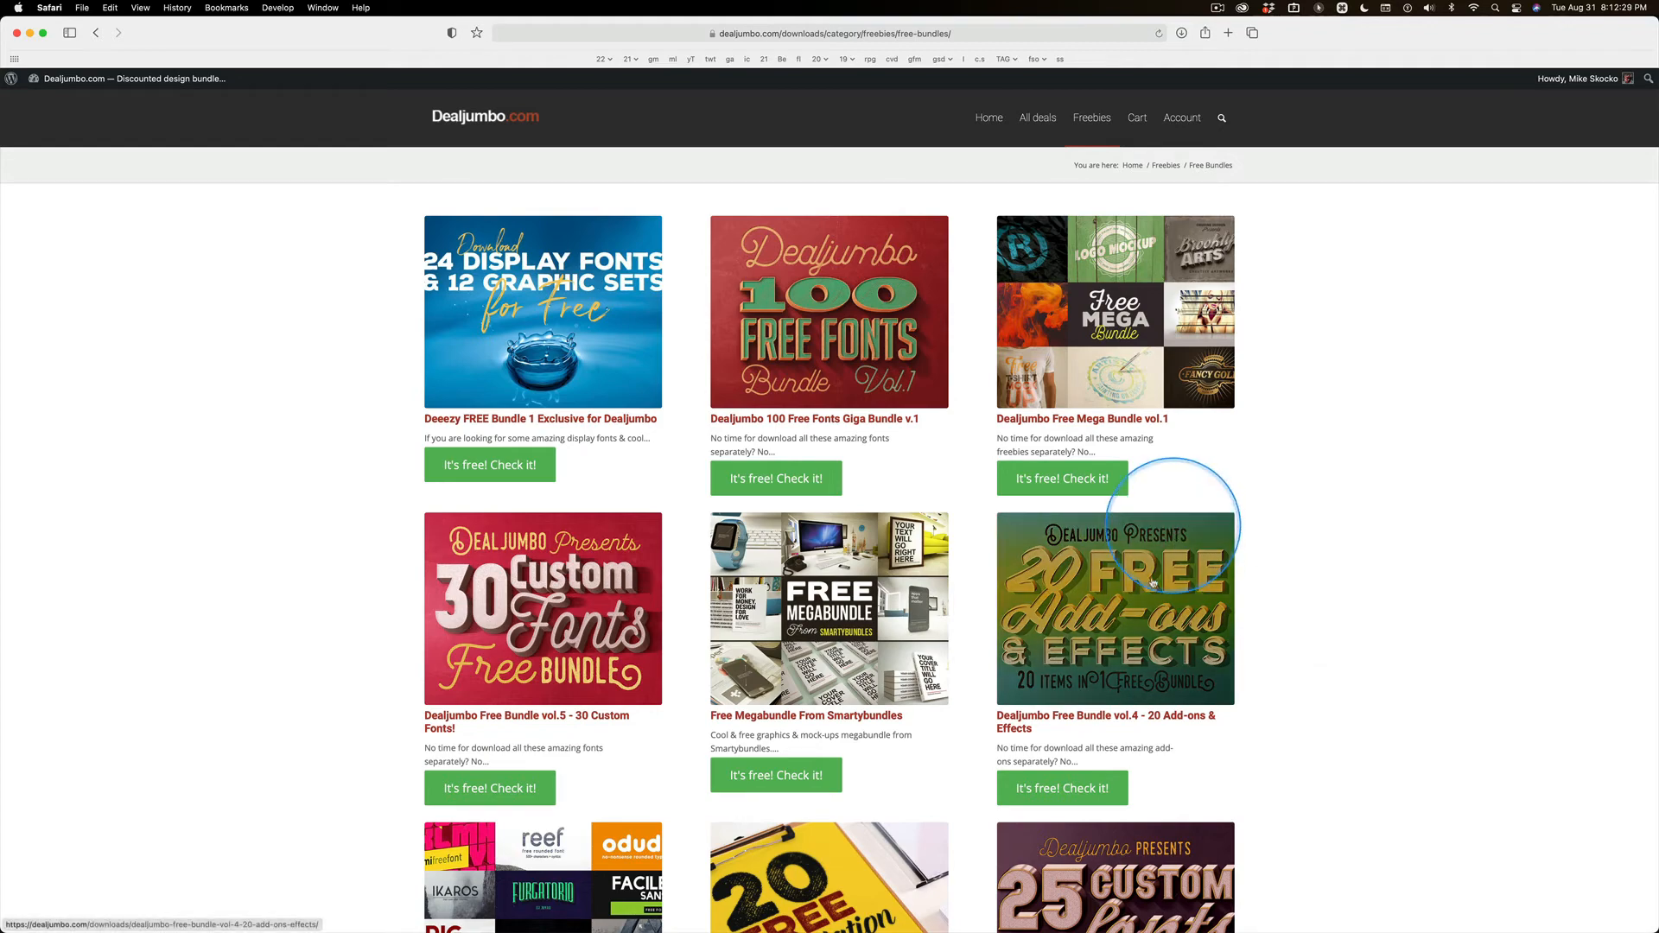
pyautogui.scroll(-3)
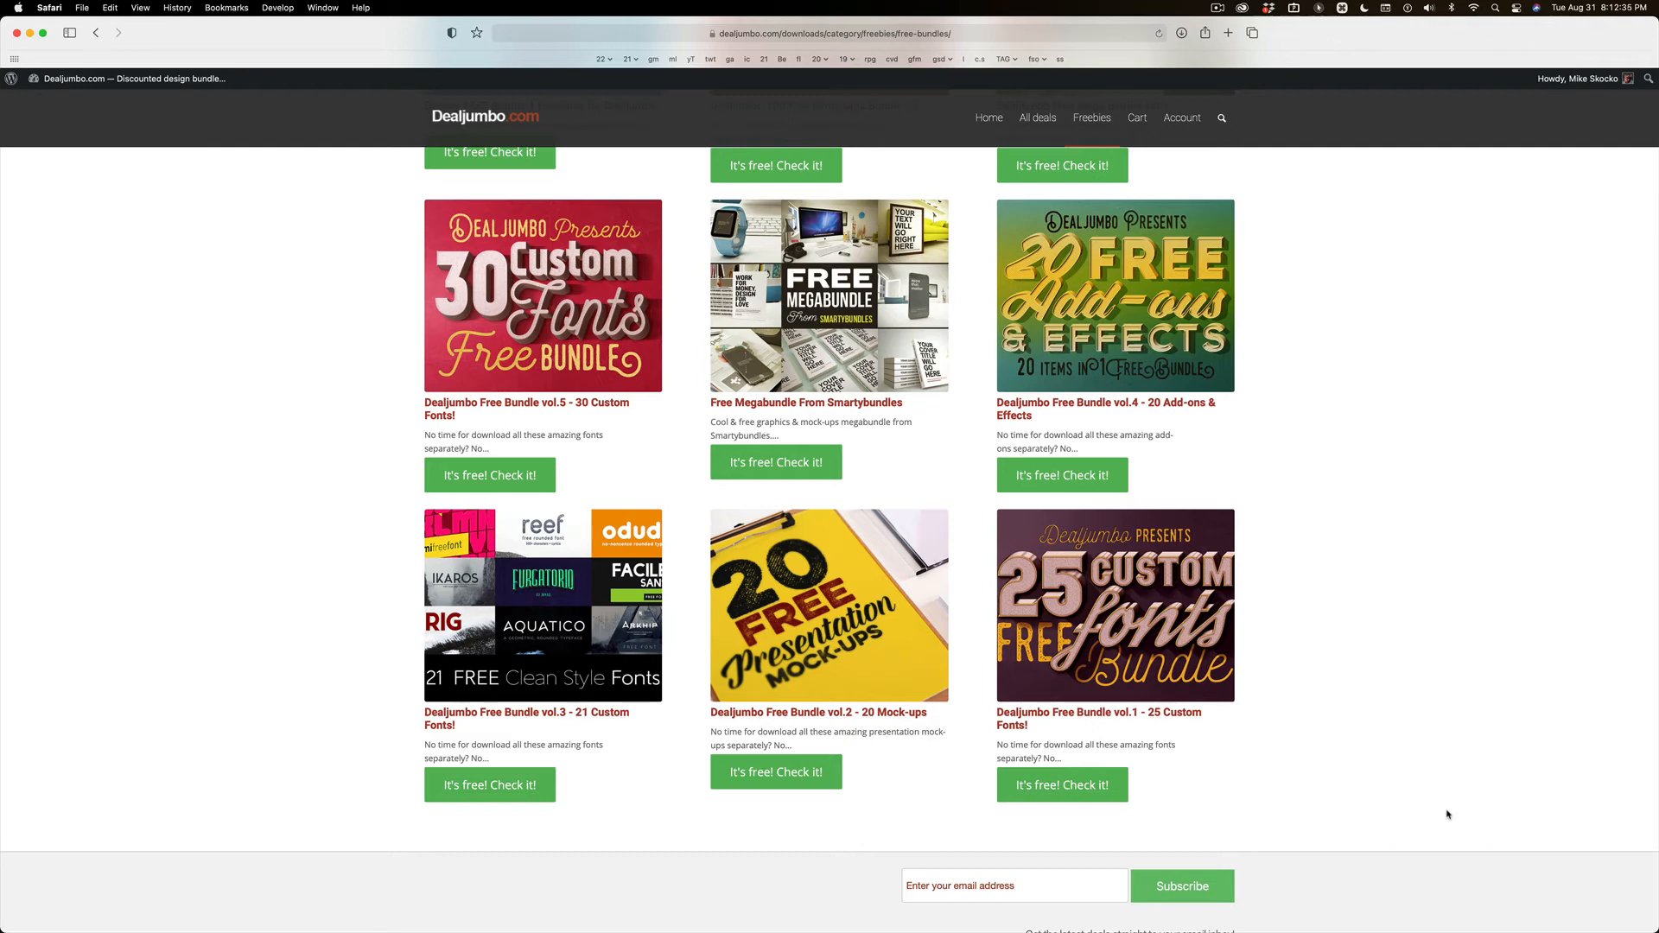
pyautogui.click(1459, 686)
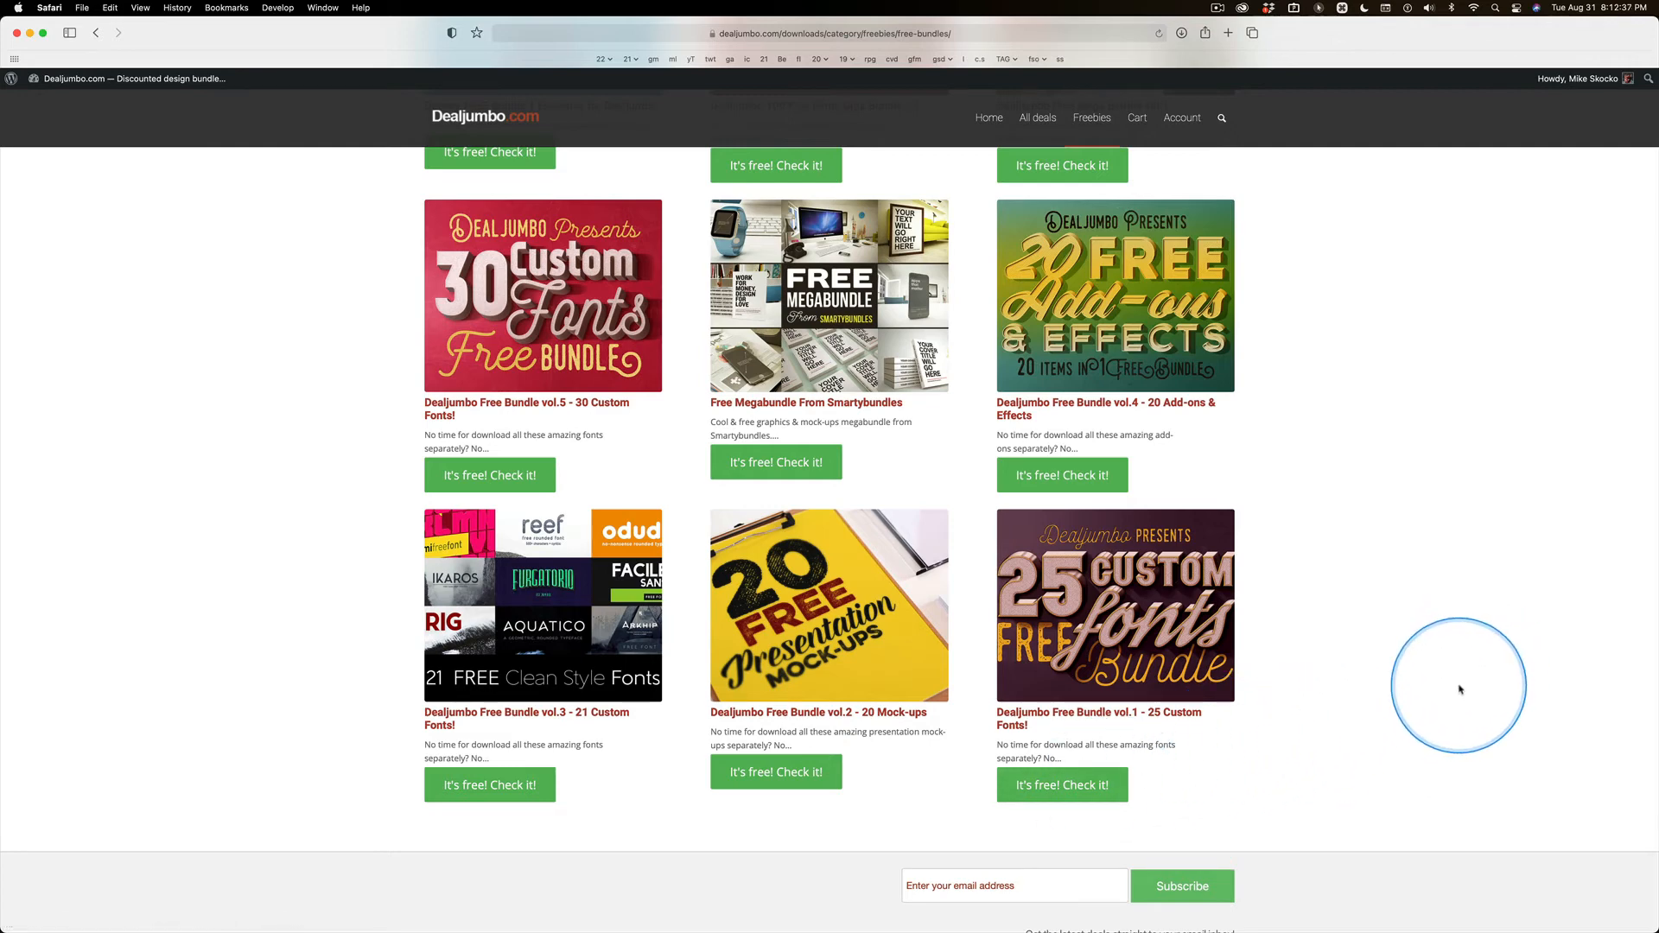
pyautogui.scroll(3)
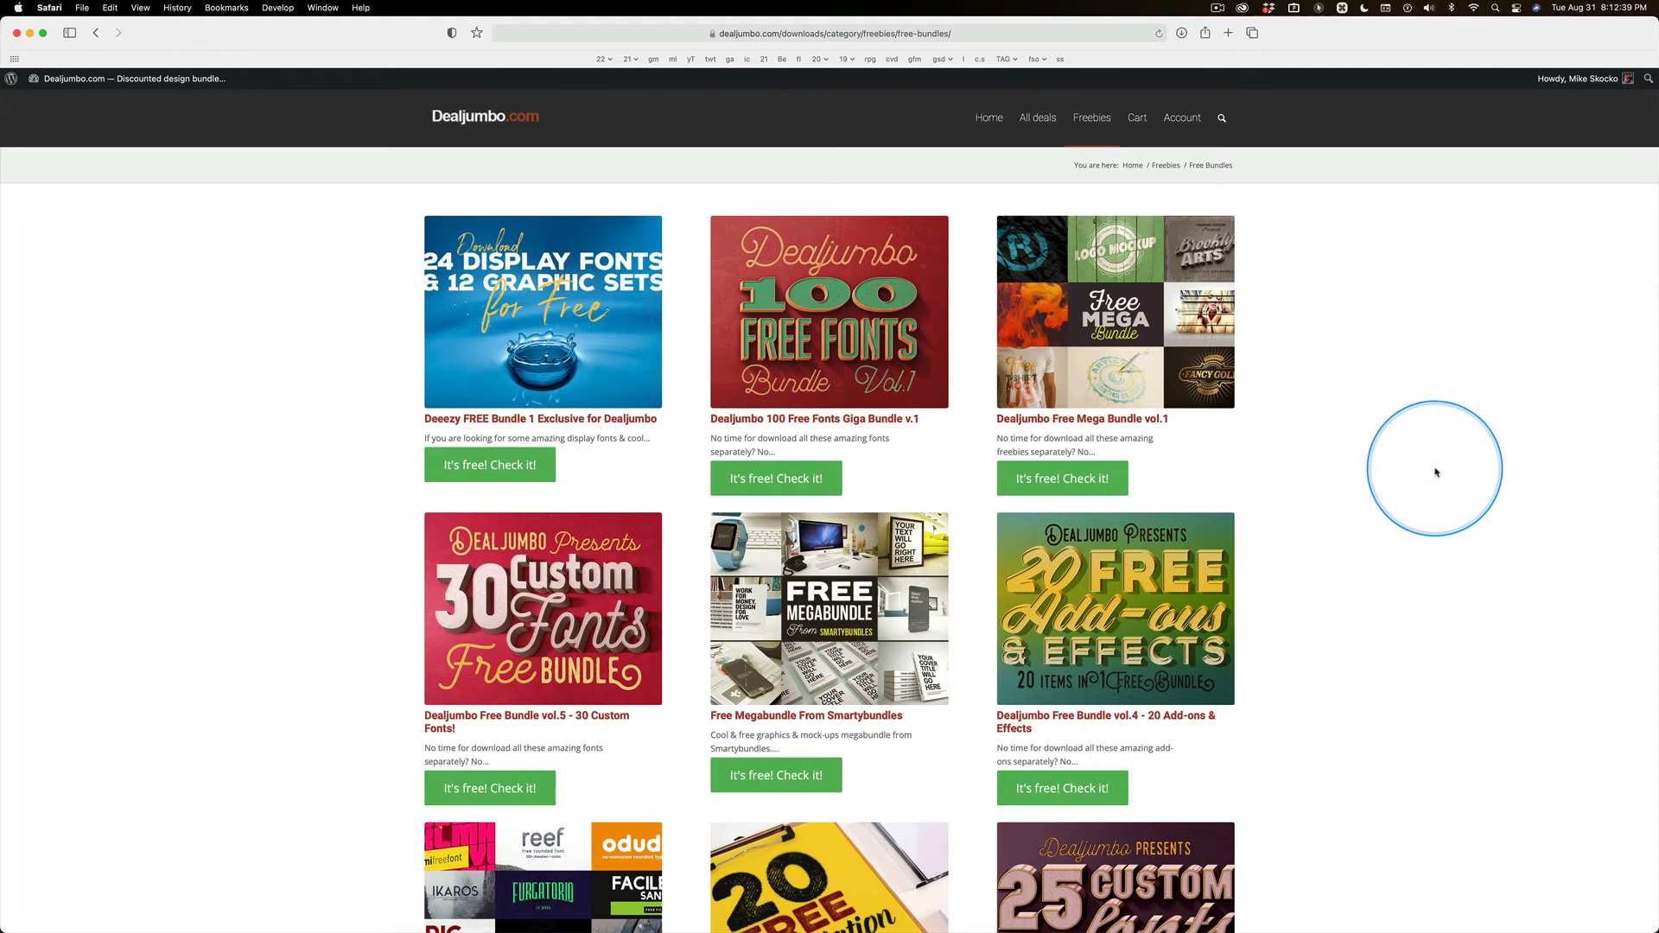
pyautogui.moveTo(1560, 118)
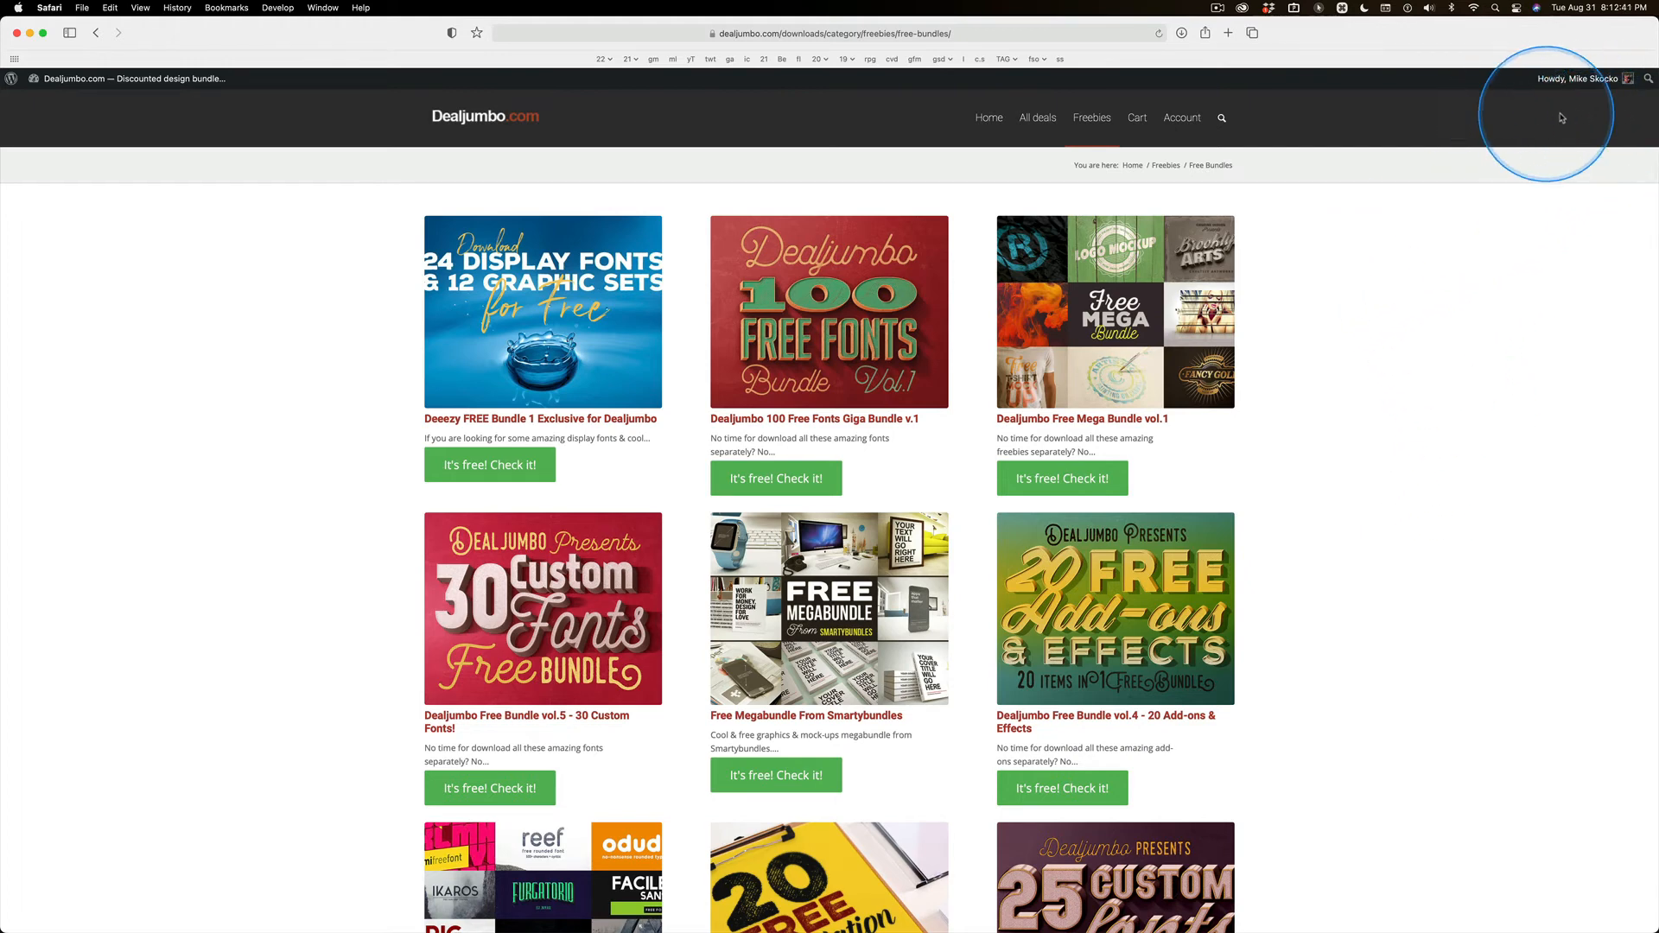